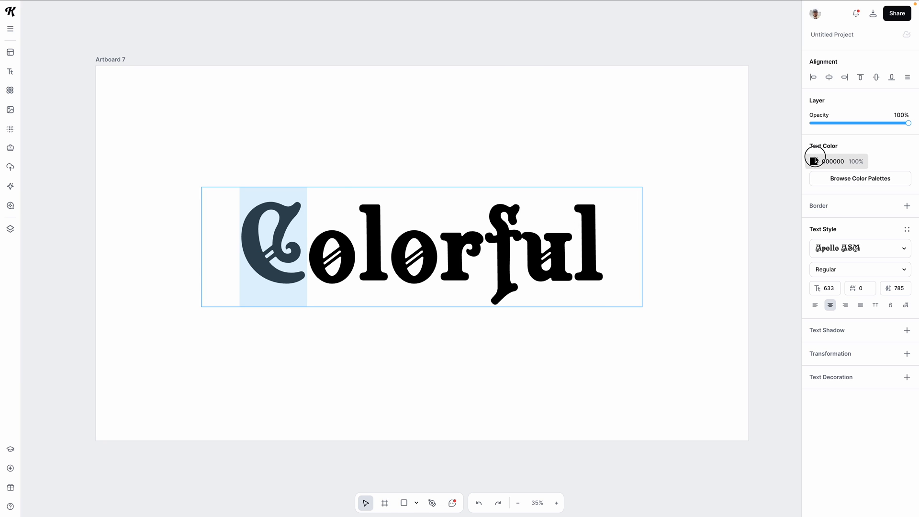
# Step: Colour the C purple, give l and r new swatch colours, then reselect the box
pyautogui.click(814, 161)
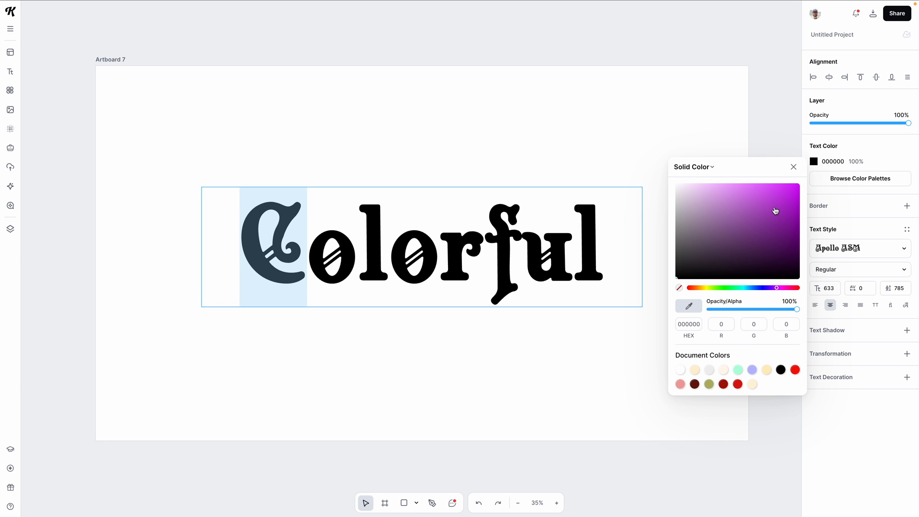
pyautogui.click(794, 167)
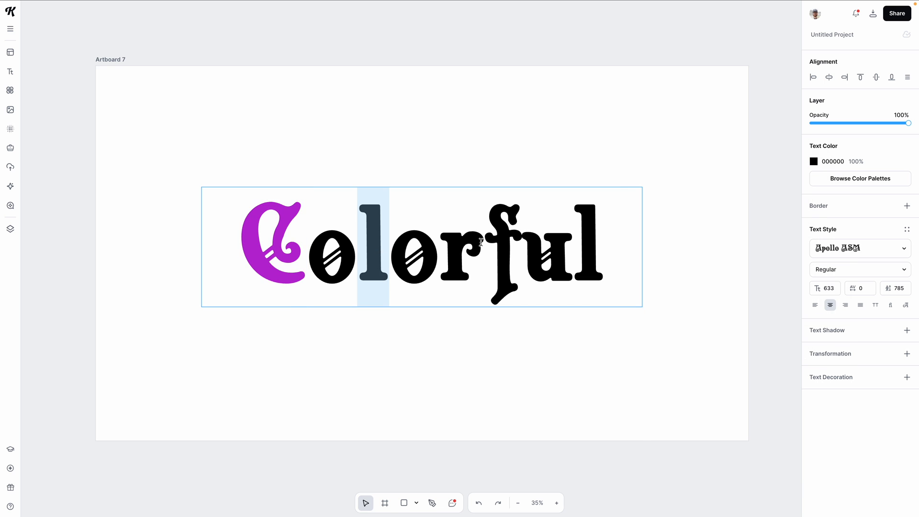
pyautogui.click(814, 162)
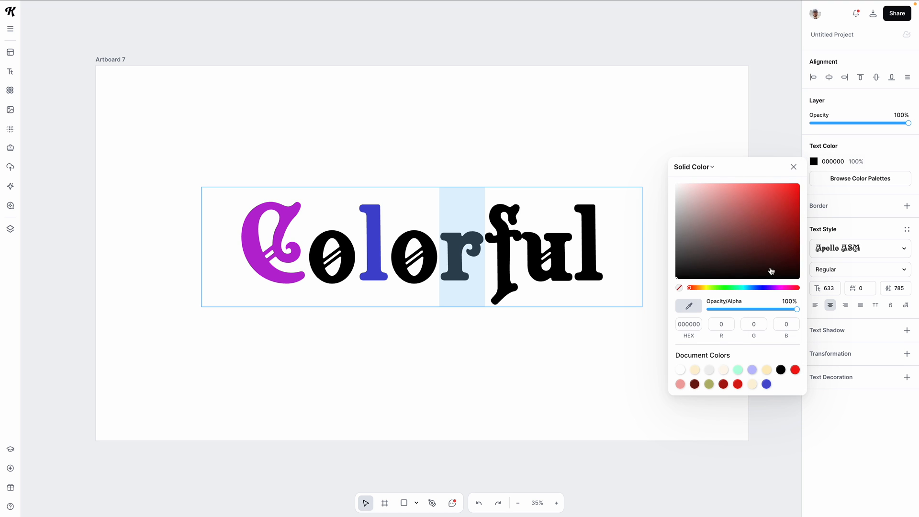
pyautogui.click(794, 167)
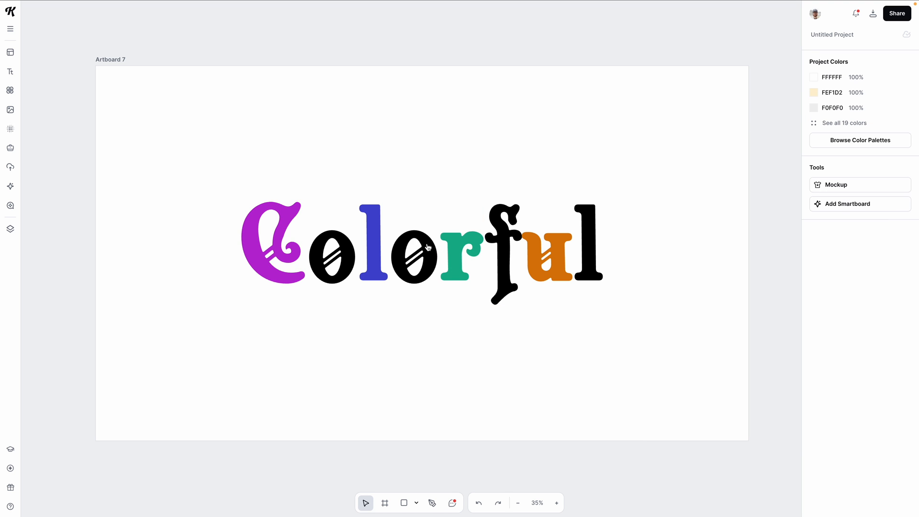
pyautogui.click(421, 245)
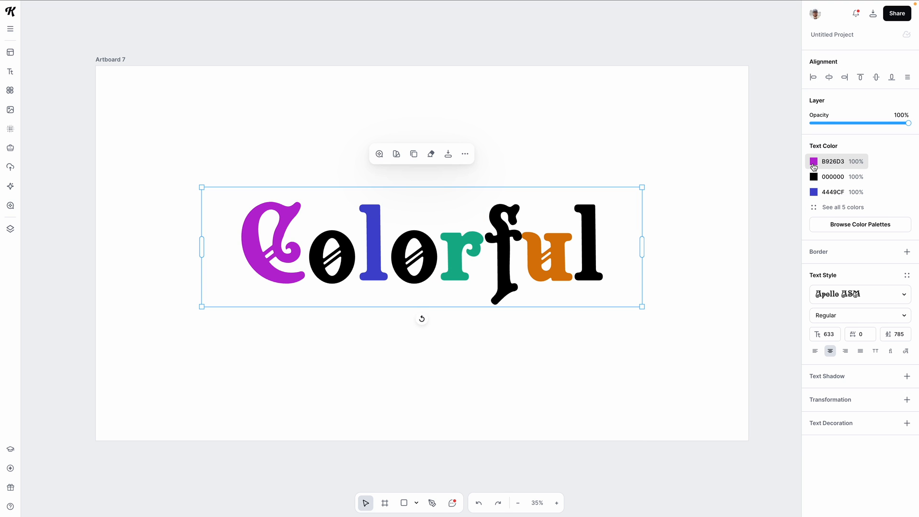
pyautogui.click(814, 161)
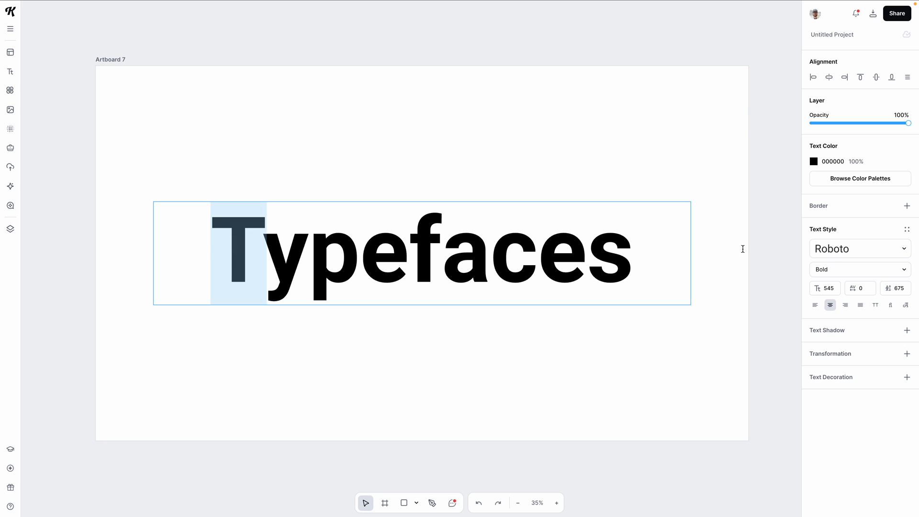
# Step: Apply the Carattere script typeface from Recently Used to the T
pyautogui.click(860, 249)
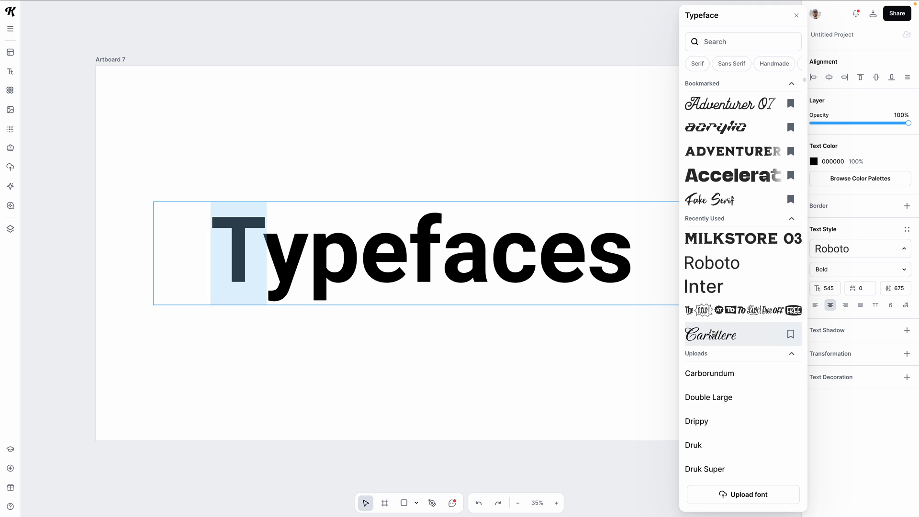
pyautogui.click(710, 334)
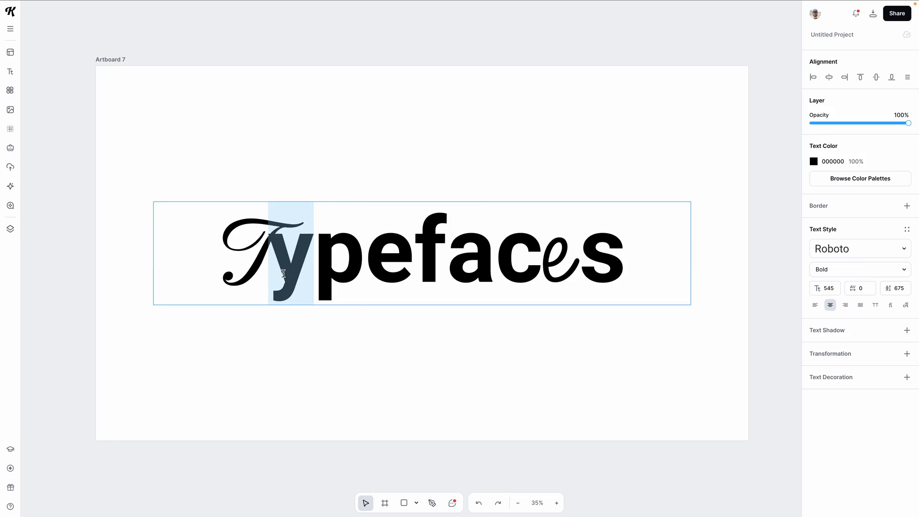
# Step: Switch the y from Bold to Regular in the weight dropdown
pyautogui.click(859, 269)
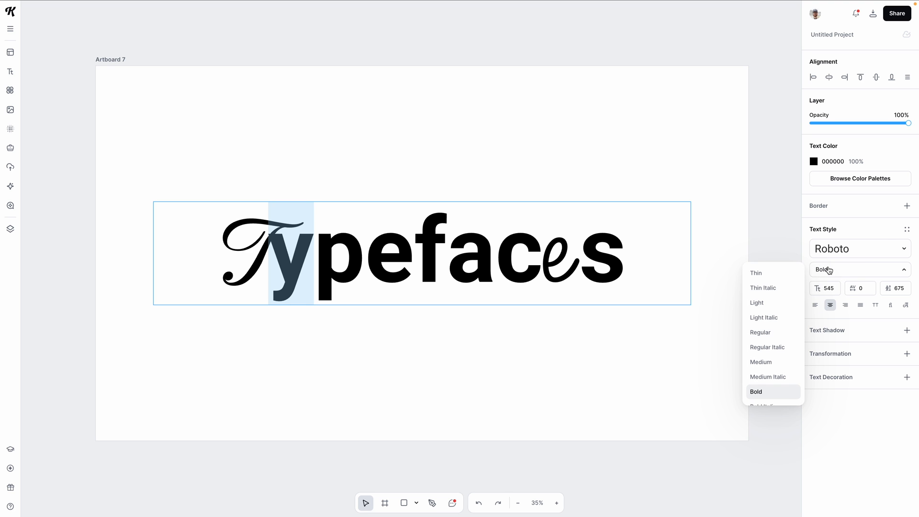
pyautogui.click(760, 332)
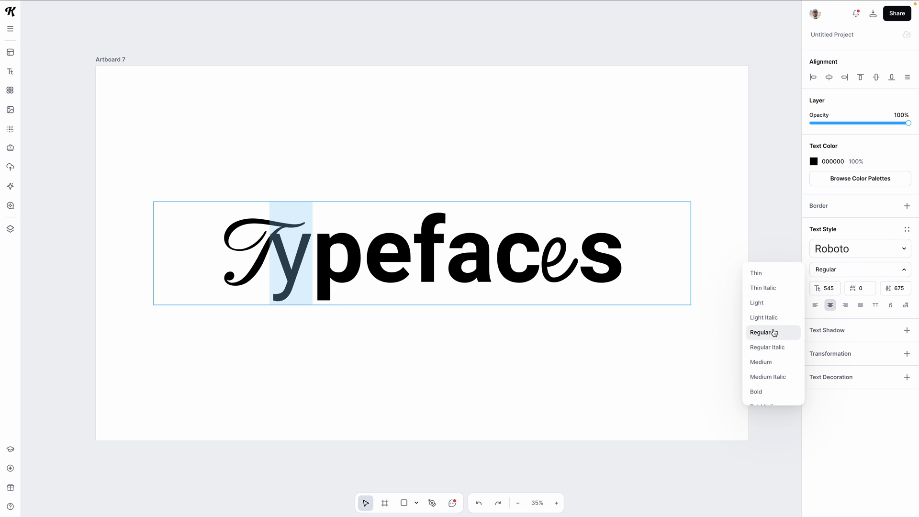
pyautogui.click(756, 272)
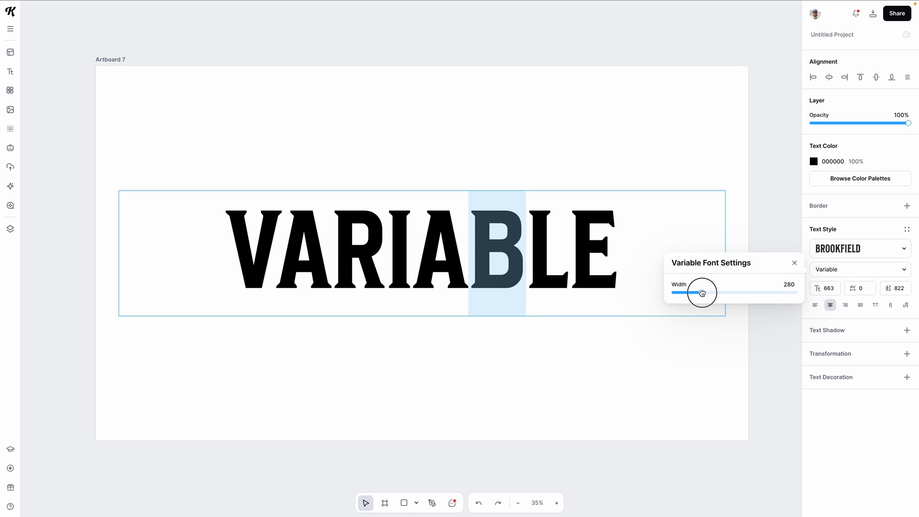
# Step: Drag the B's Width slider much wider, then adjust the R's Width slider
pyautogui.moveTo(701, 292); pyautogui.dragTo(736, 292)
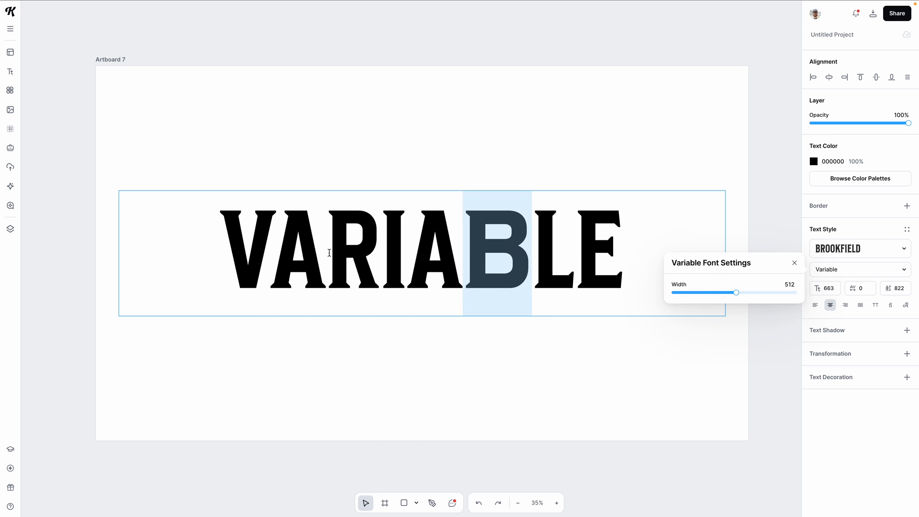
pyautogui.moveTo(737, 292); pyautogui.dragTo(690, 292)
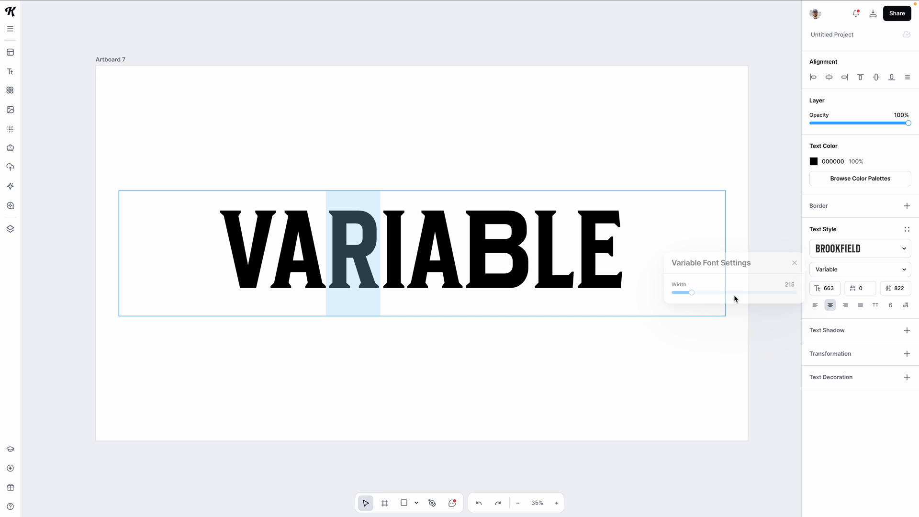
pyautogui.moveTo(692, 292); pyautogui.dragTo(742, 293)
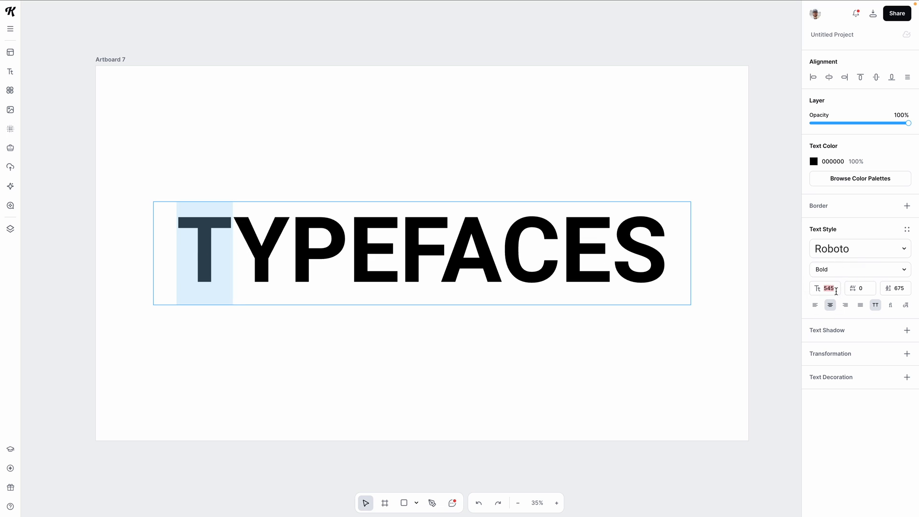
# Step: Enlarge the T by setting its font size to 60, then 690
pyautogui.write('600')
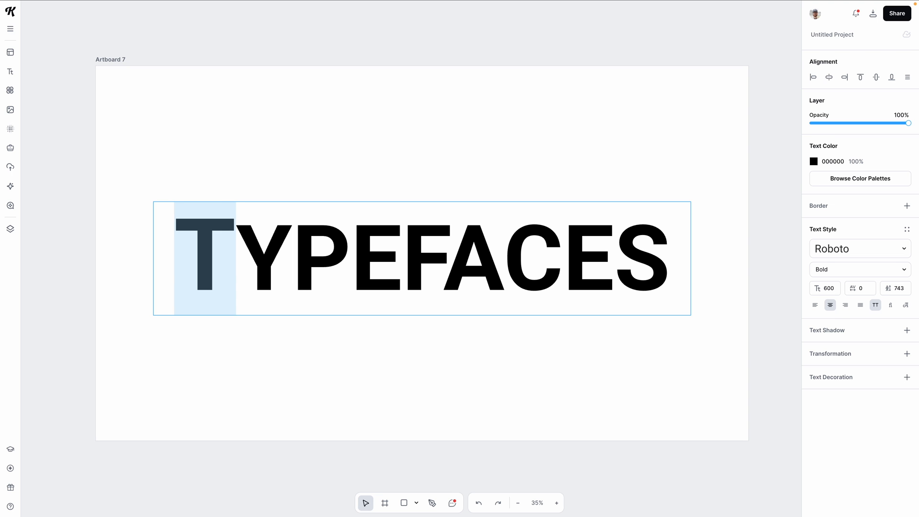
pyautogui.click(828, 288)
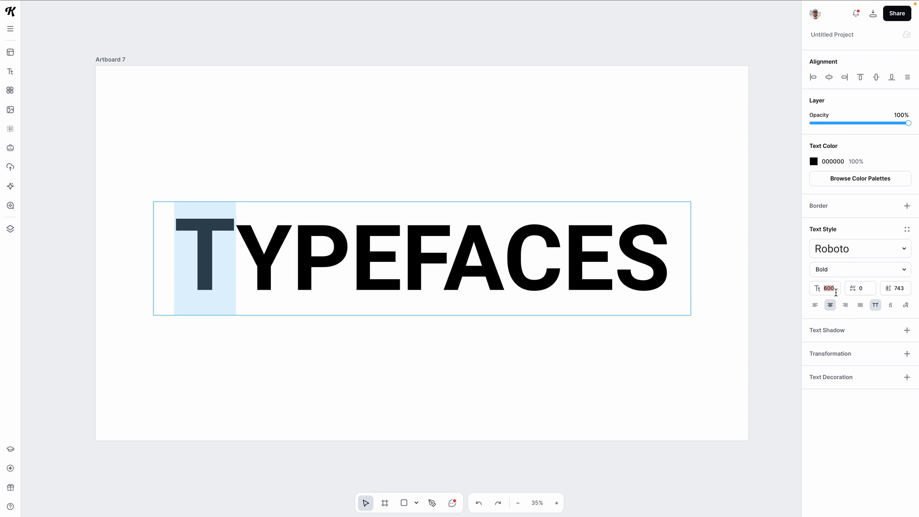
pyautogui.write('690')
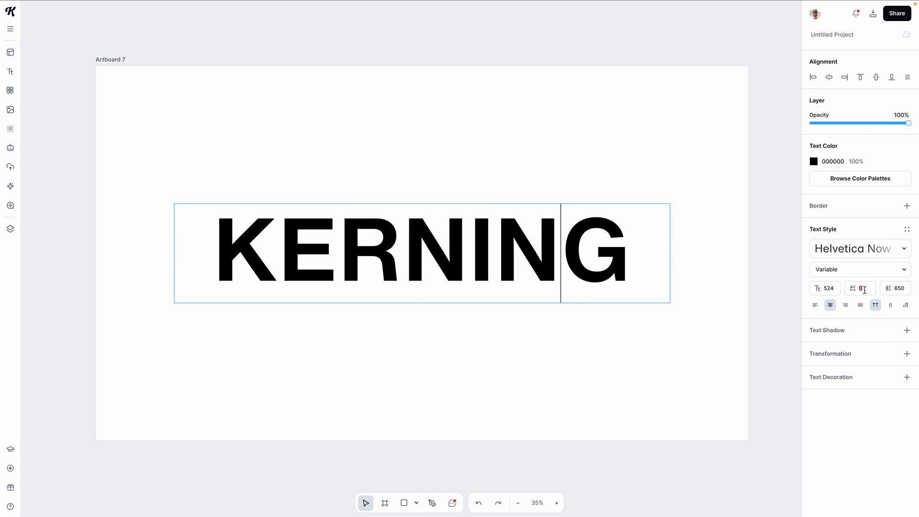
# Step: Enter letter spacing values -20, 0, 10, 4, 106, 156 (after R) and -20
pyautogui.write('-20')
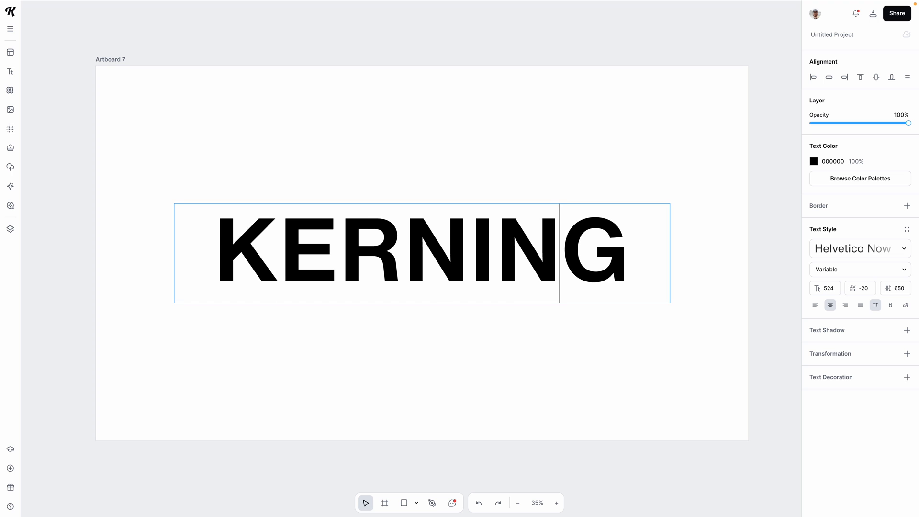
pyautogui.write('0')
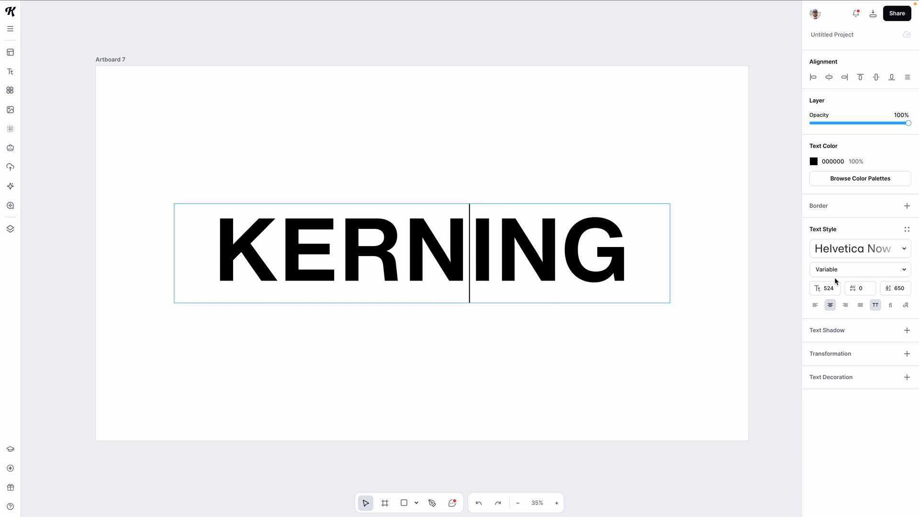
pyautogui.write('10')
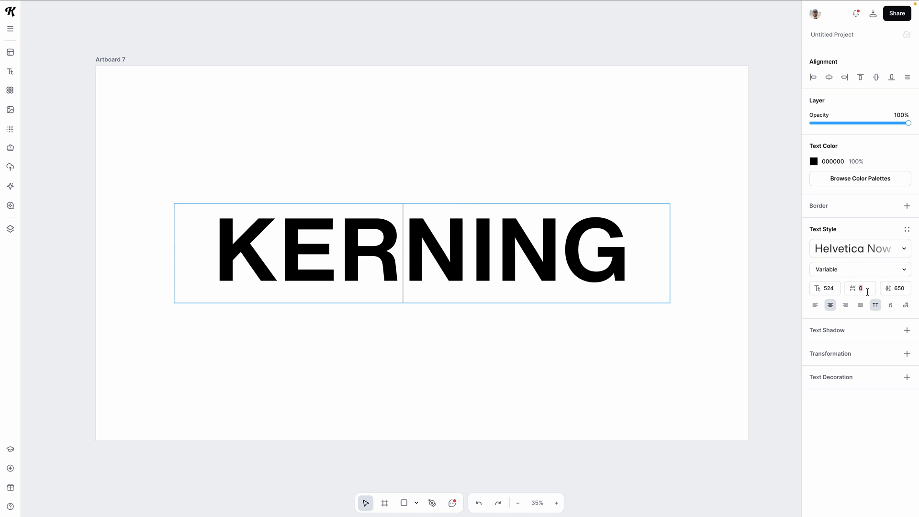
pyautogui.write('4')
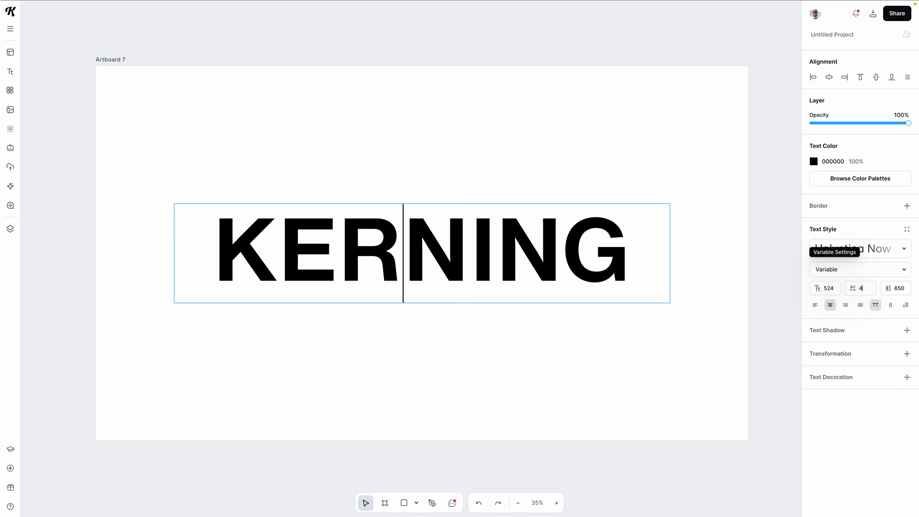
pyautogui.write('106')
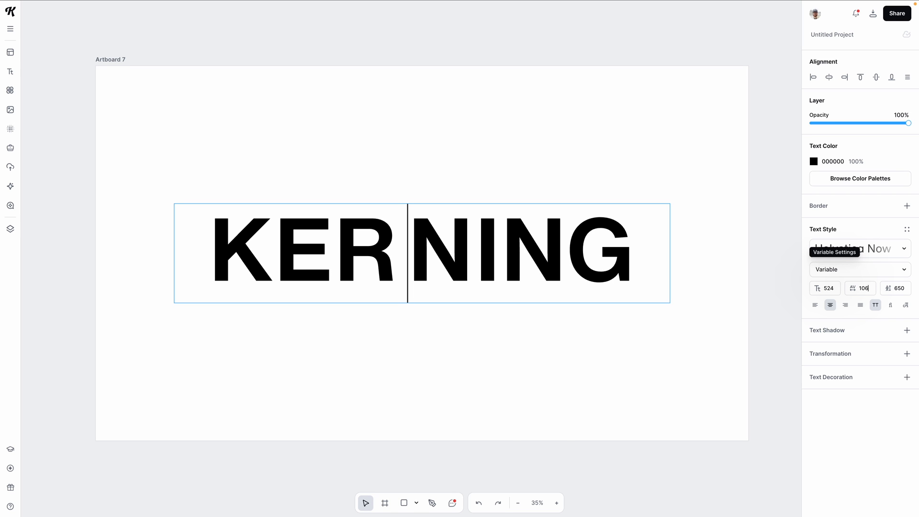
pyautogui.write('156')
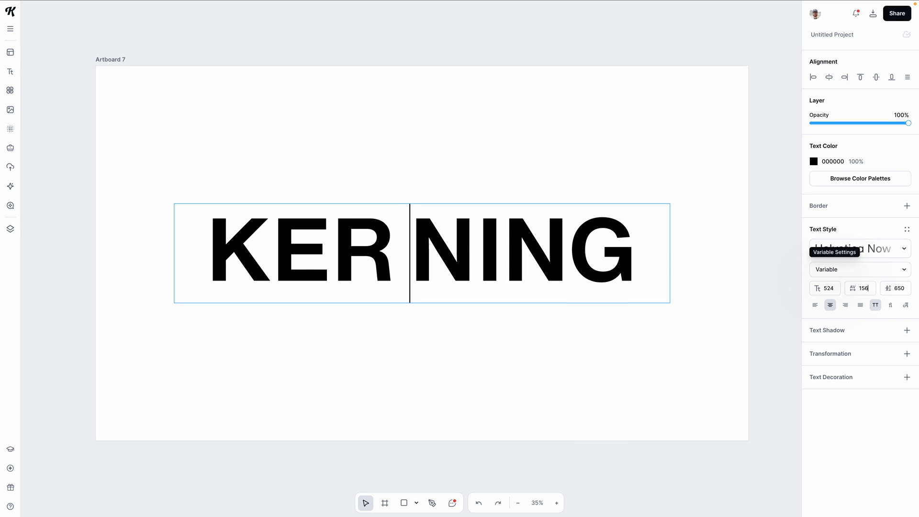
pyautogui.write('-20')
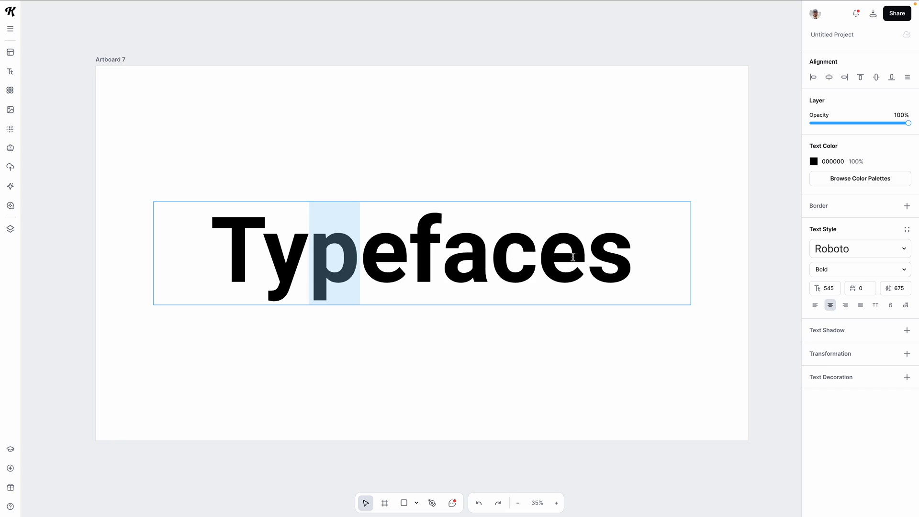
# Step: Select a single letter inside the Roboto Bold Typefaces text box
pyautogui.click(875, 305)
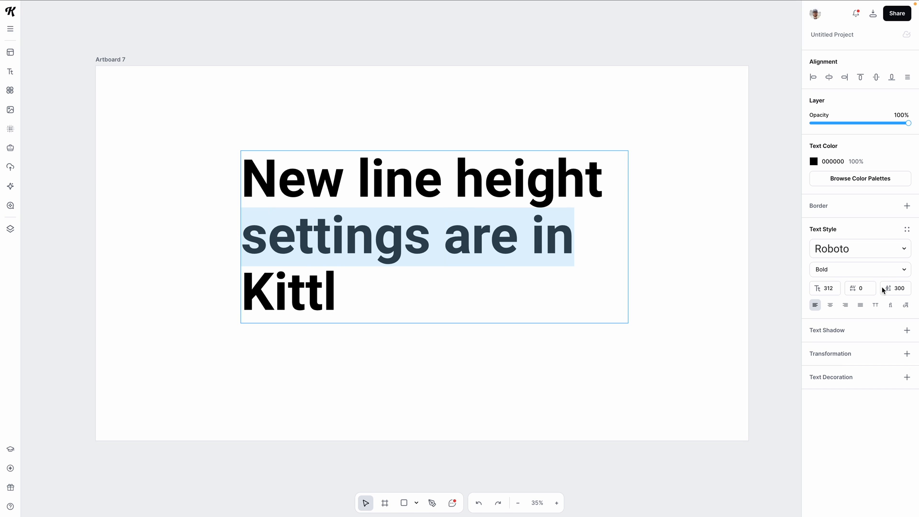
# Step: Set line height values 330, 40, 300 and 430 for the second and Kittl lines
pyautogui.click(898, 287)
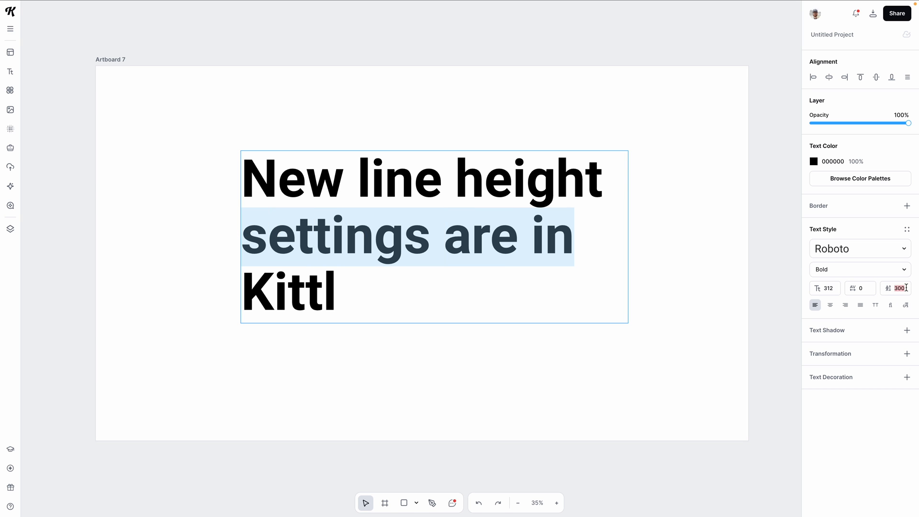
pyautogui.write('330')
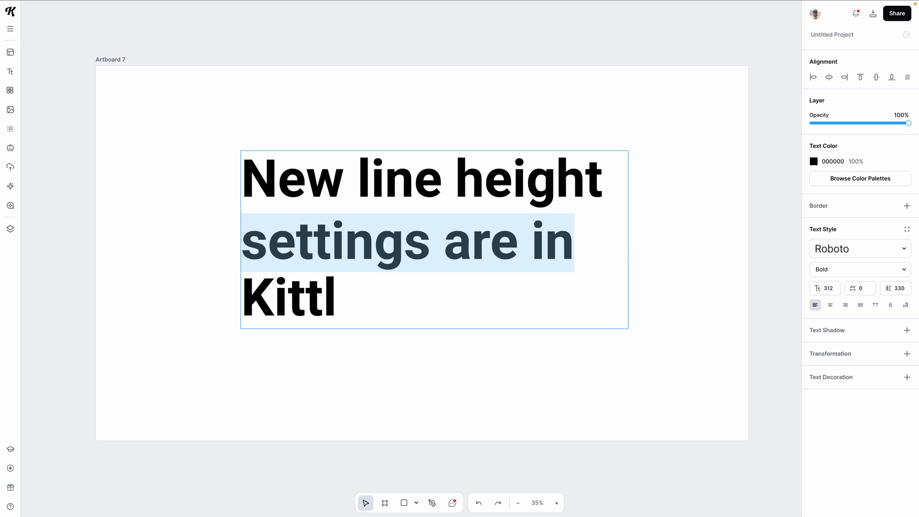
pyautogui.write('400')
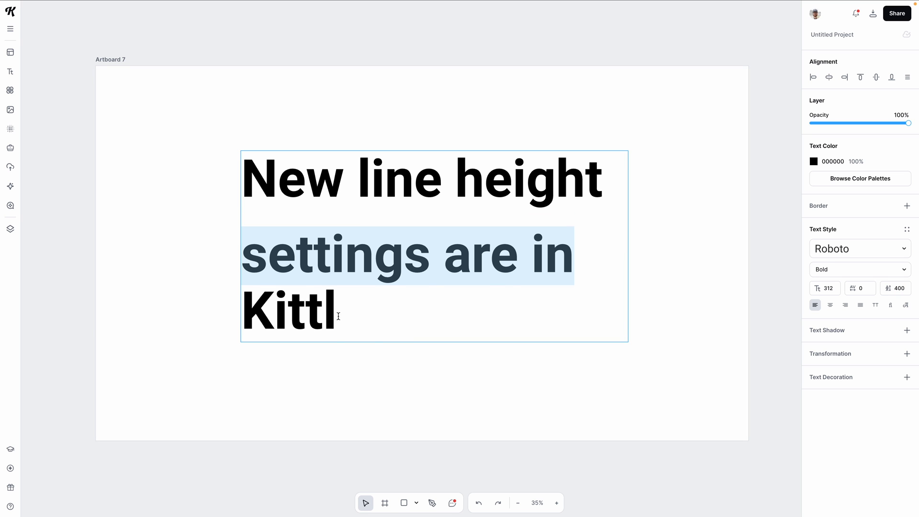
pyautogui.write('300')
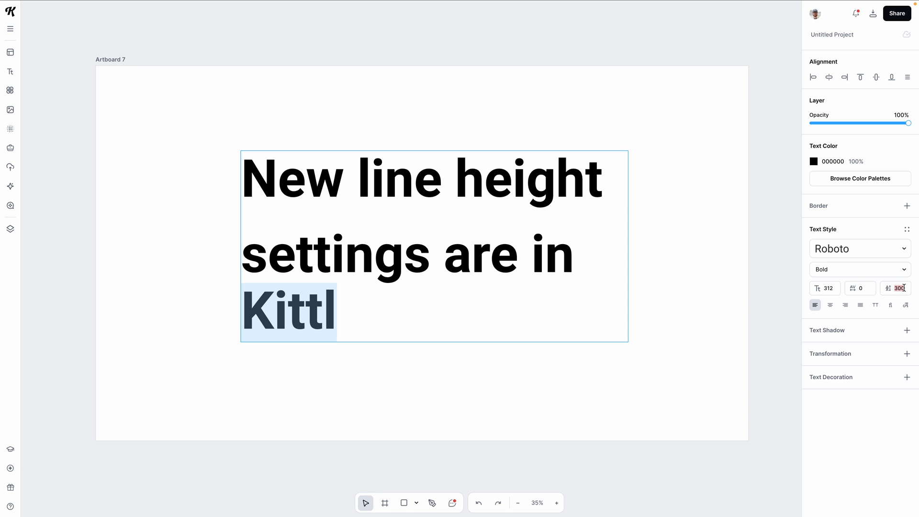
pyautogui.write('430')
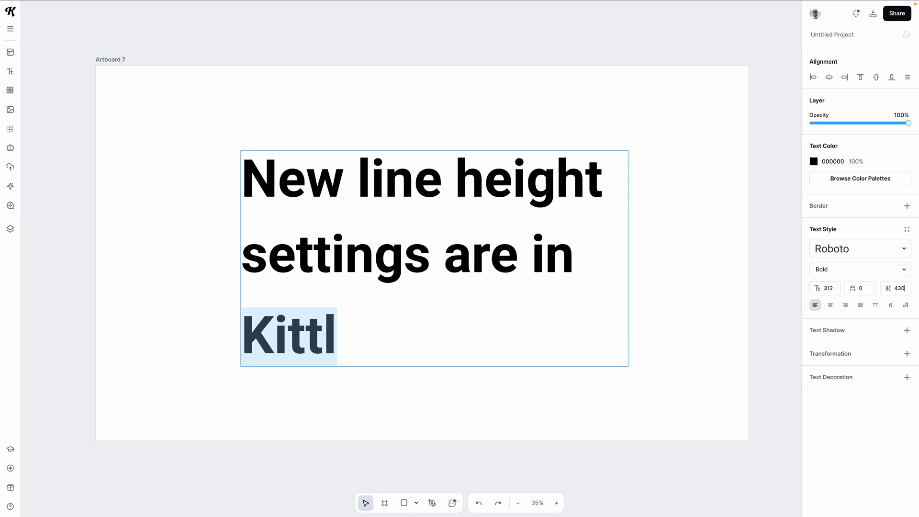